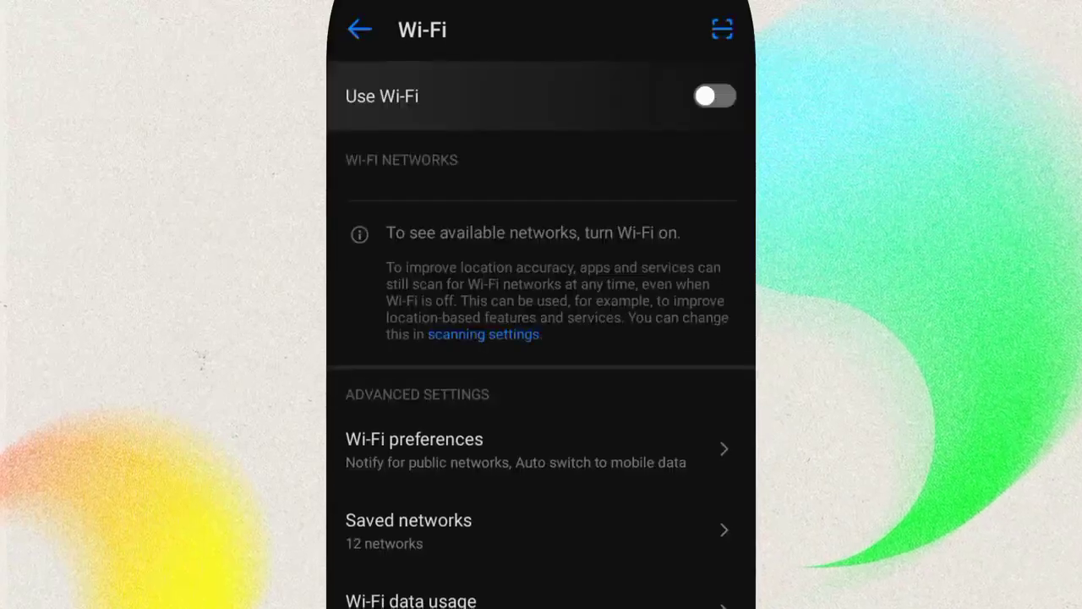
Enable Wi‑Fi and show the Maryland network's sharing QR code
click(715, 96)
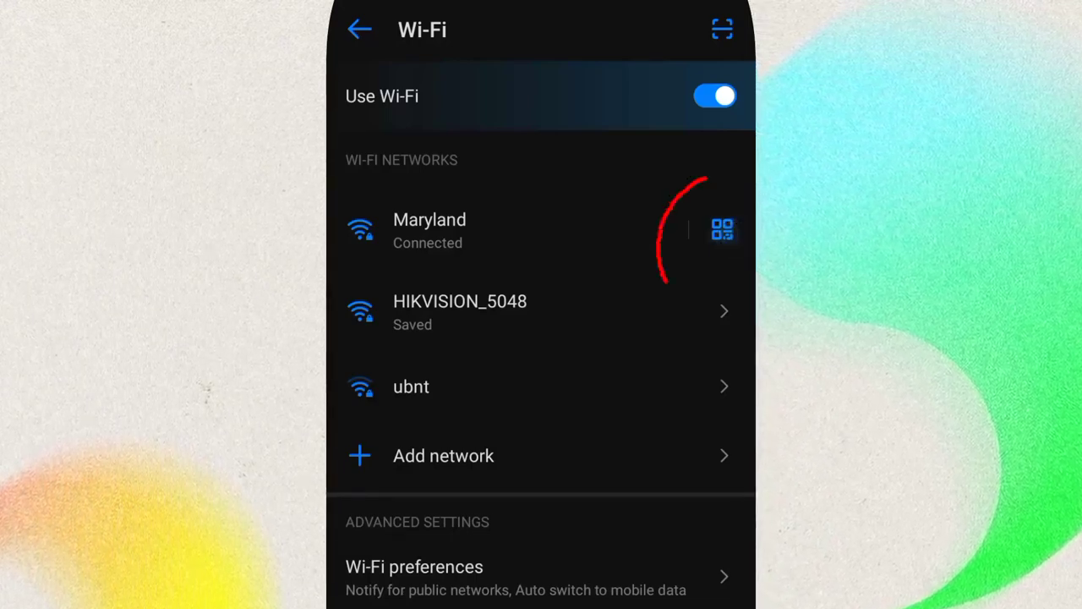
click(722, 229)
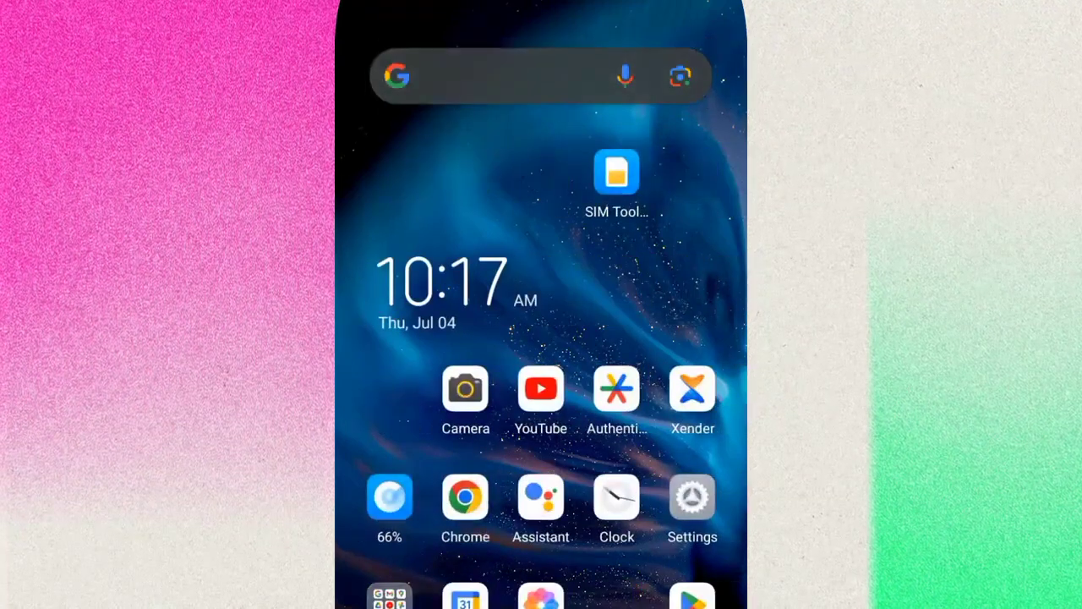
Search Google for 'qr code reader' and open the DNS Checker QR scanner result
click(482, 76)
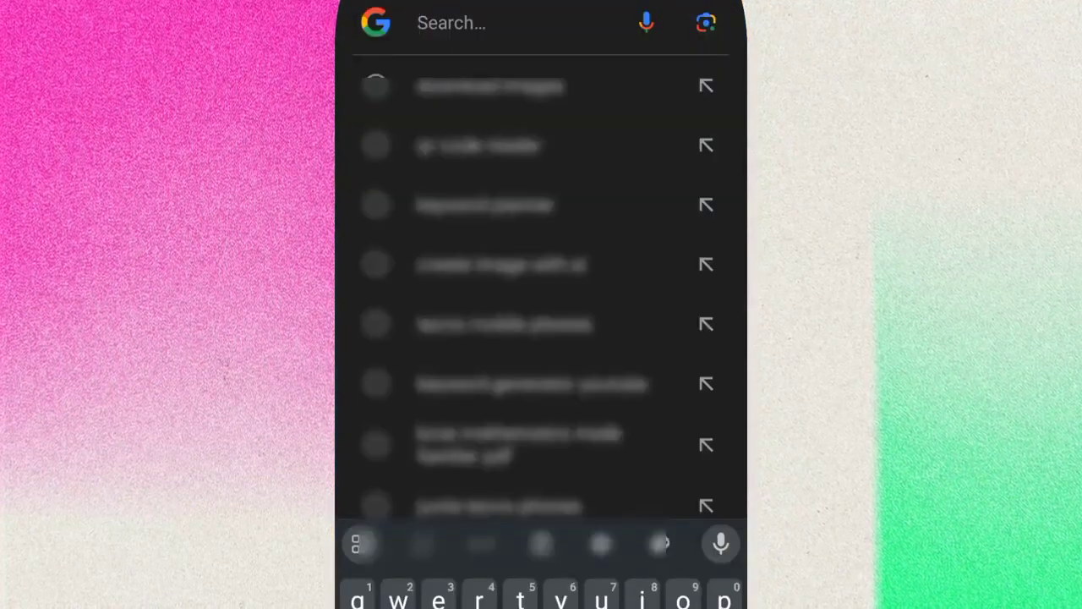
text(qr code re)
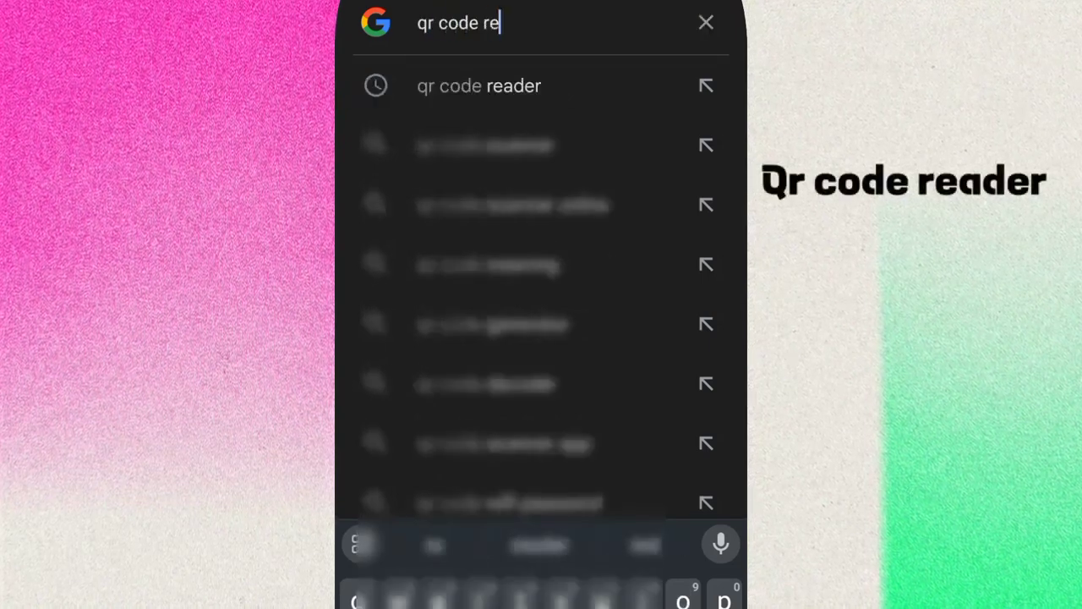
click(479, 86)
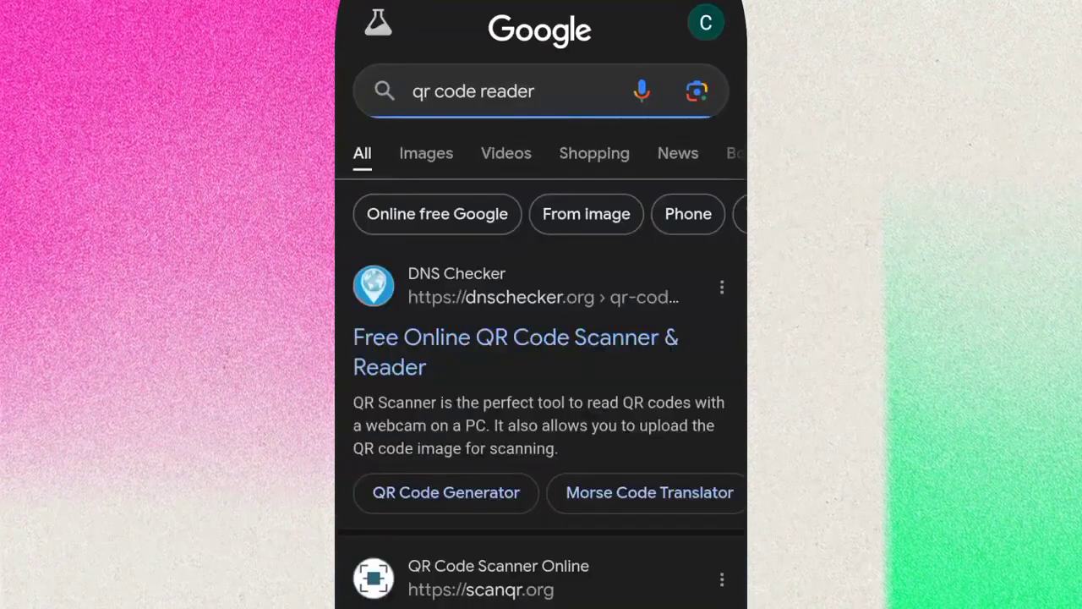
scroll(down, 3)
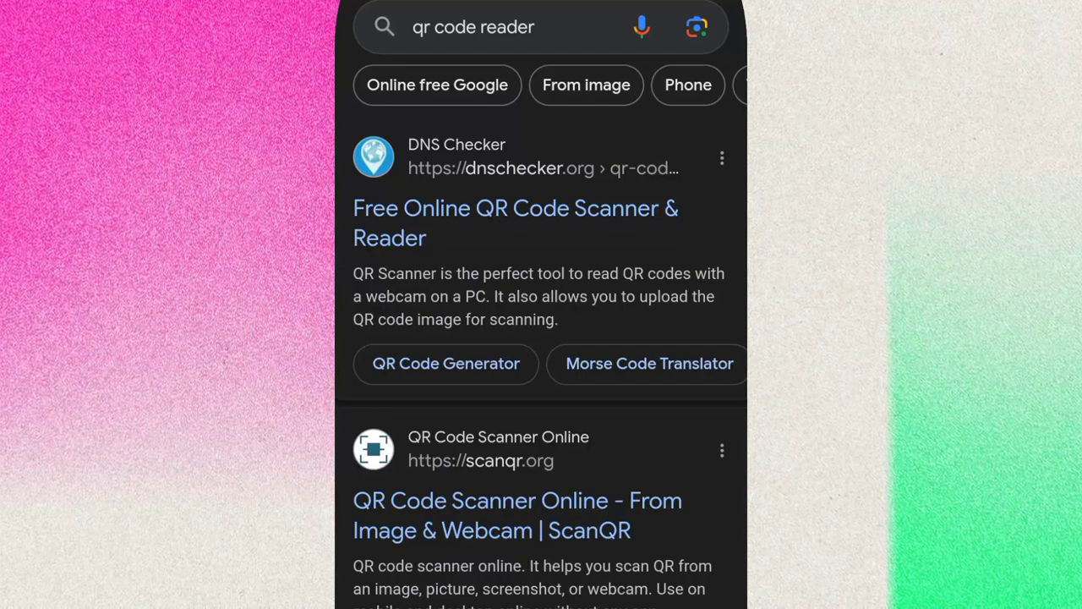
scroll(down, 3)
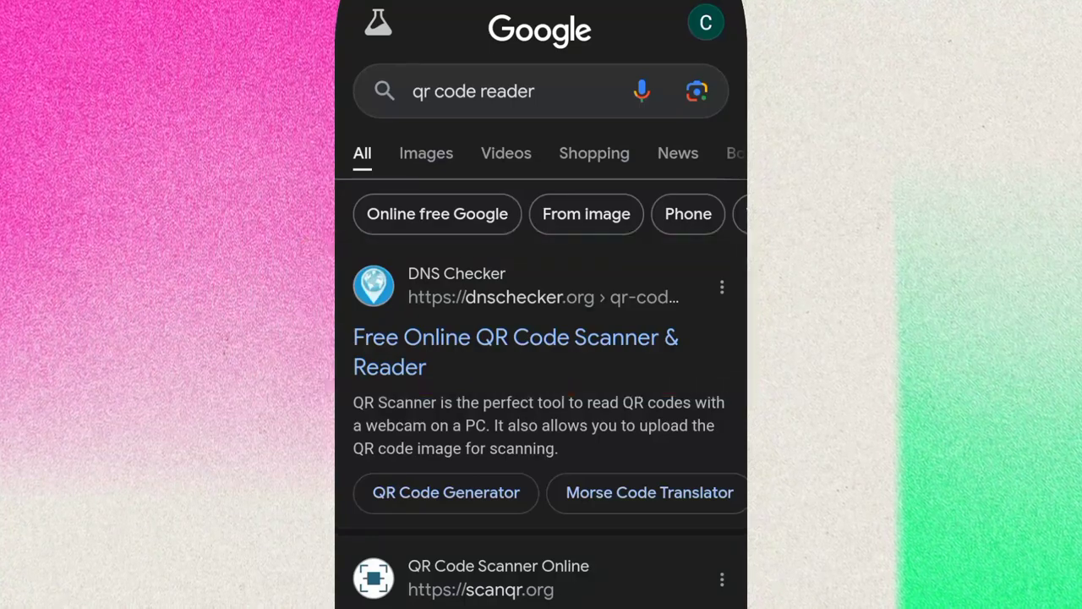
click(515, 351)
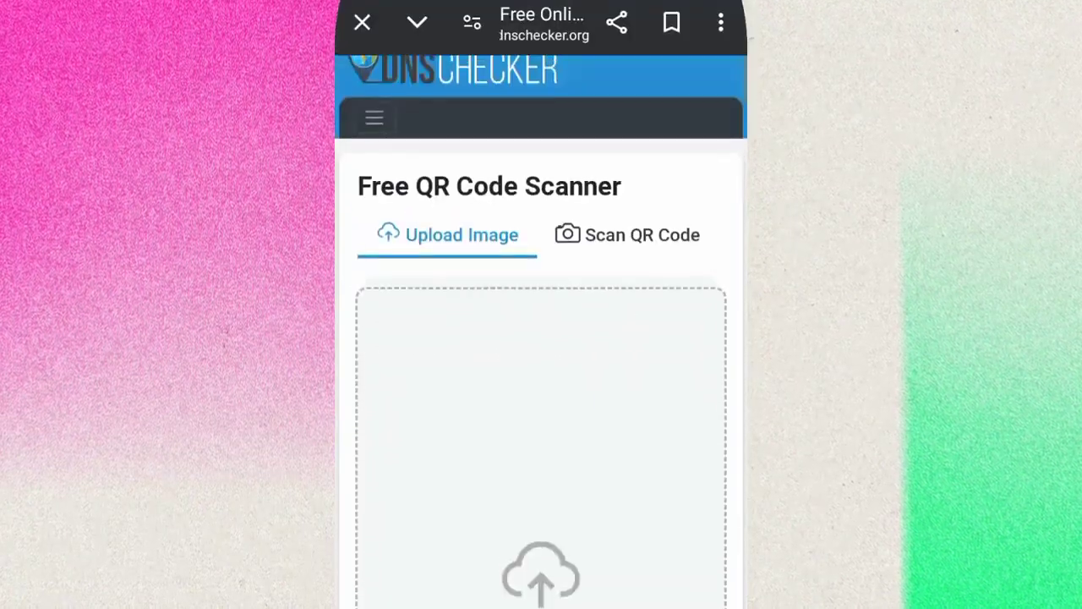
Upload the Wi‑Fi QR screenshot to DNS Checker and allow site notifications
click(541, 423)
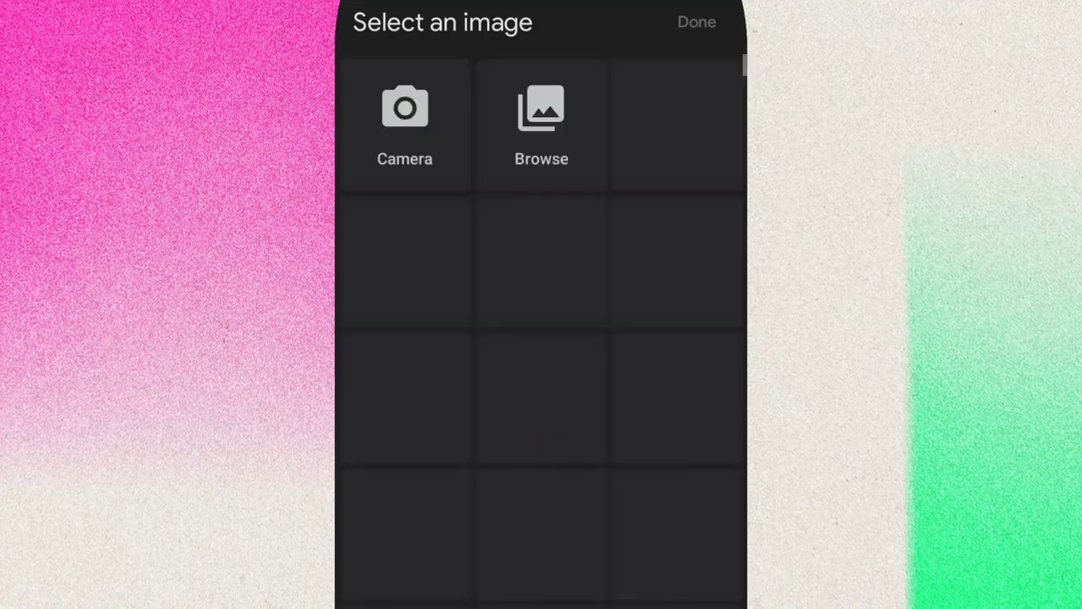
click(541, 118)
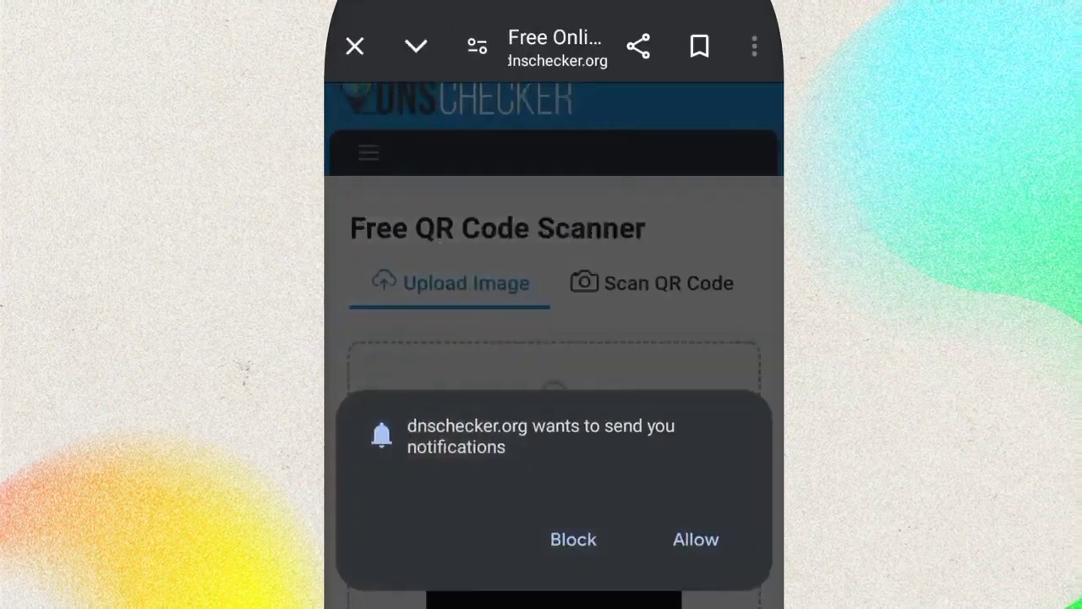
click(696, 539)
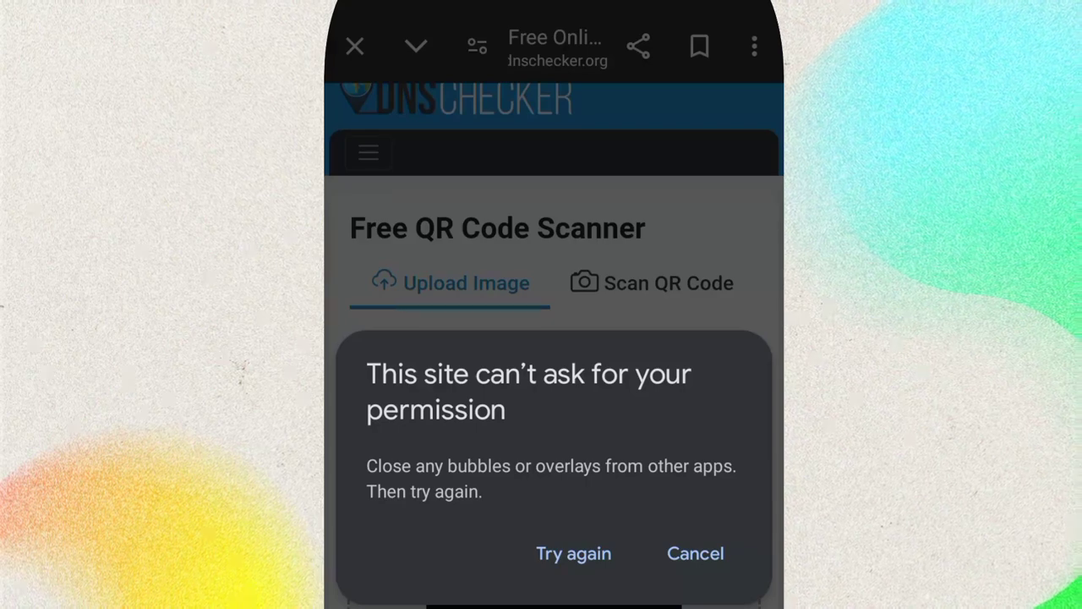
click(573, 553)
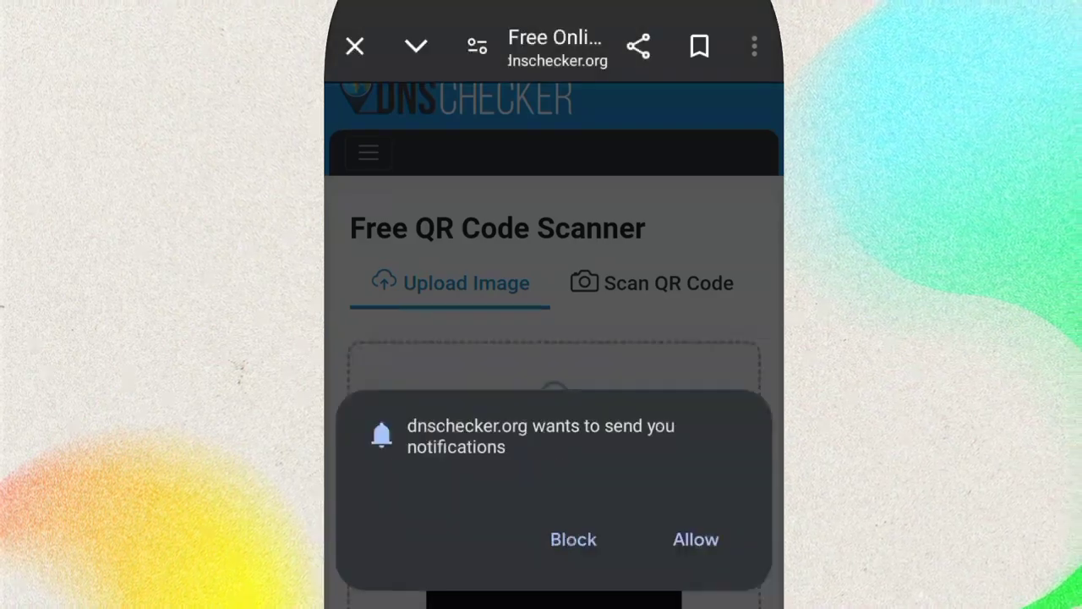
click(695, 540)
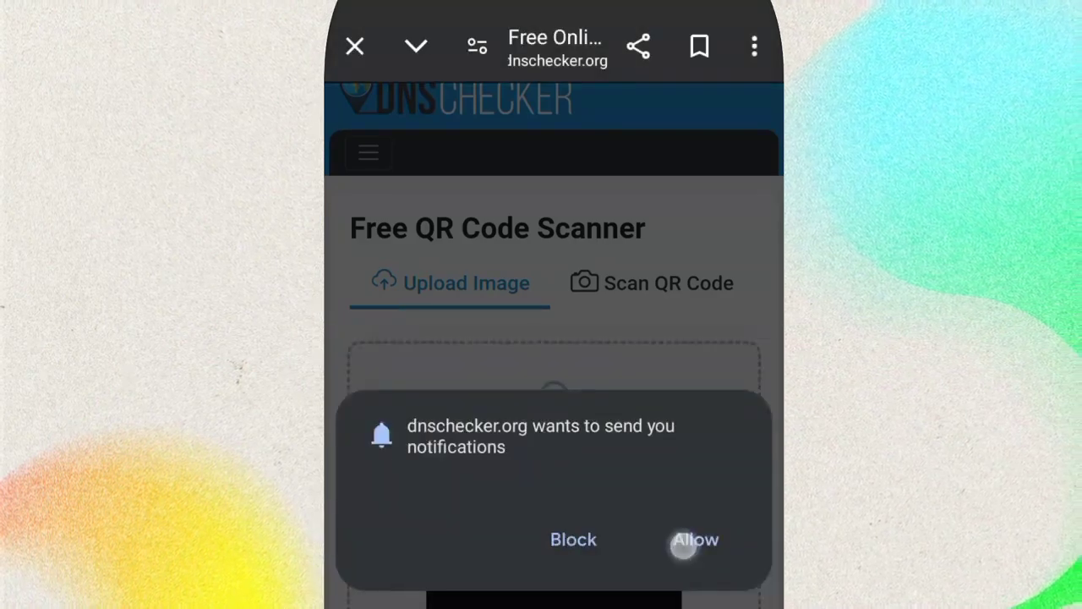
click(695, 540)
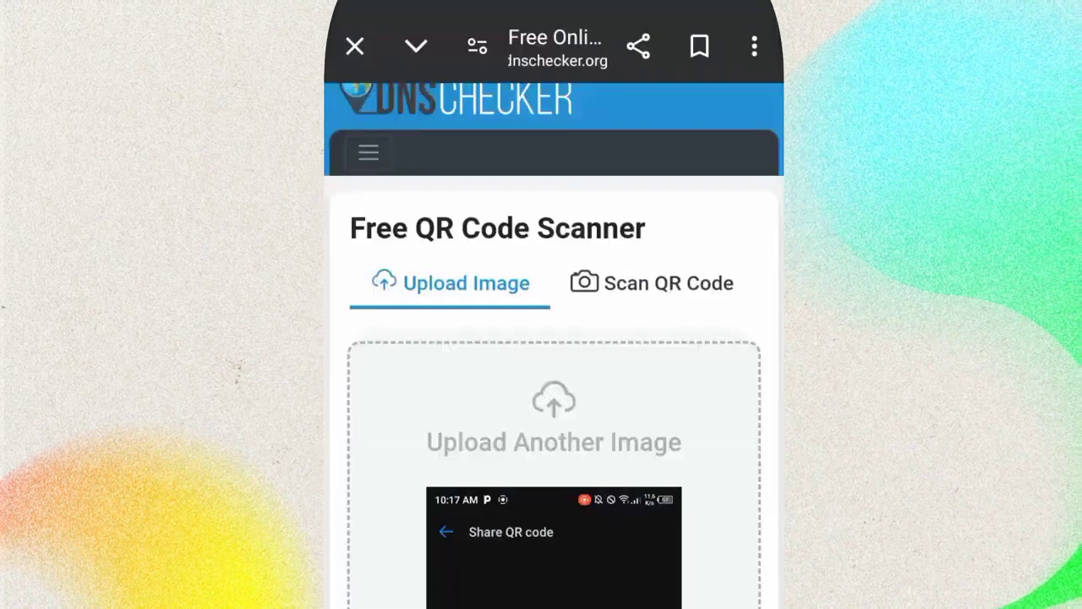
scroll(down, 3)
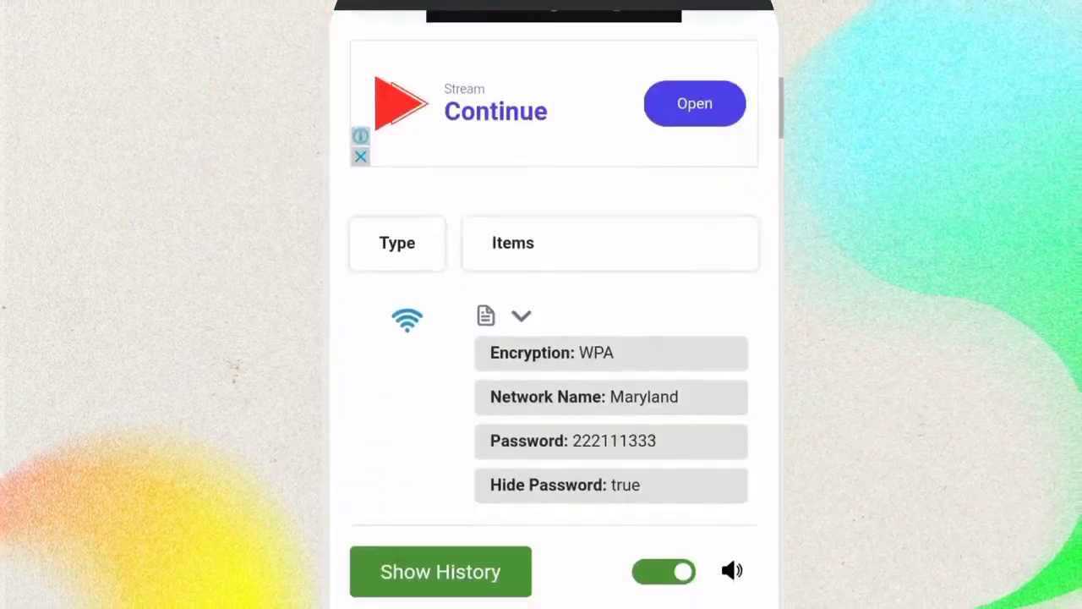
scroll(down, 3)
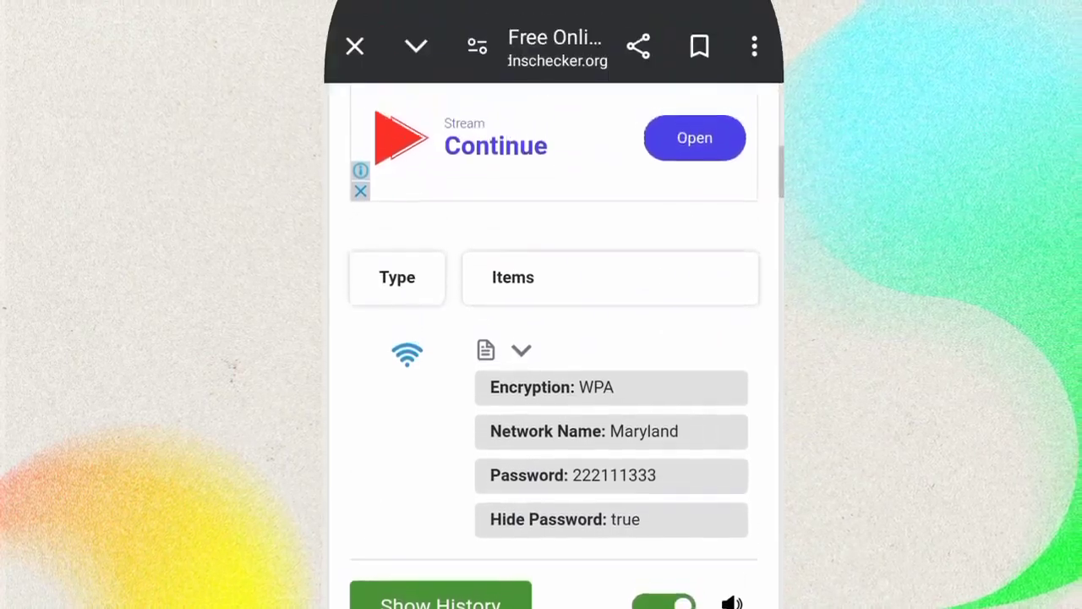
double_click(615, 474)
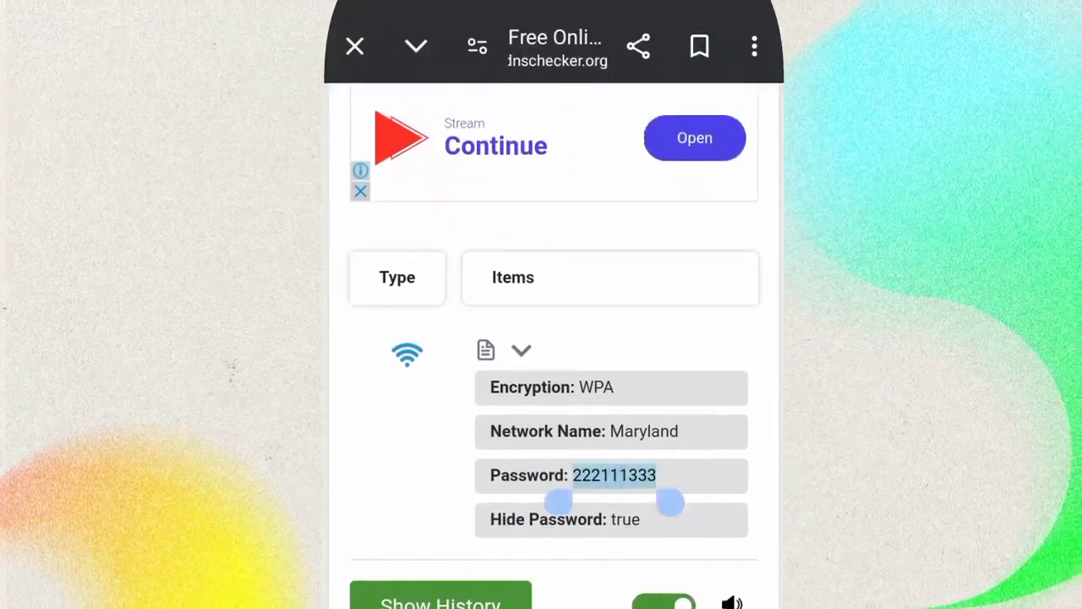
click(615, 475)
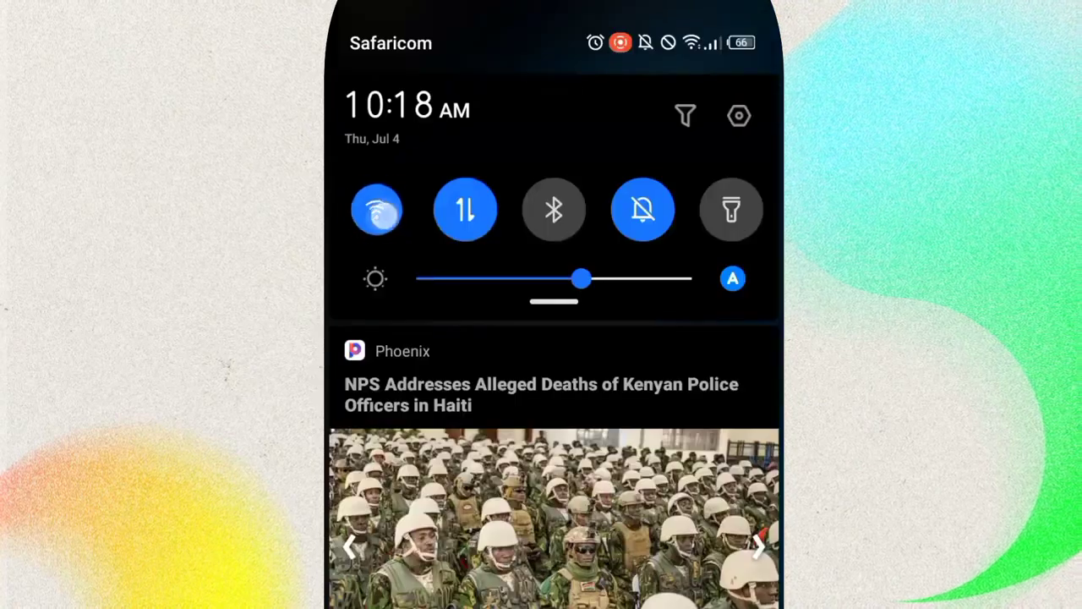
In Wi‑Fi settings, dismiss the Maryland password prompt and connect to the saved Maryland network
click(377, 210)
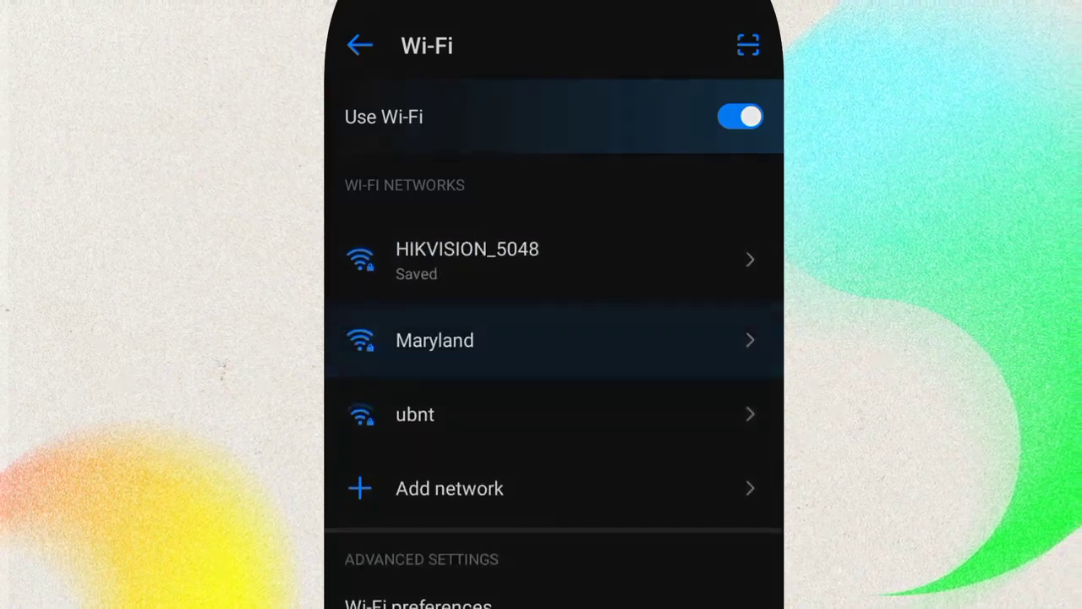
click(435, 340)
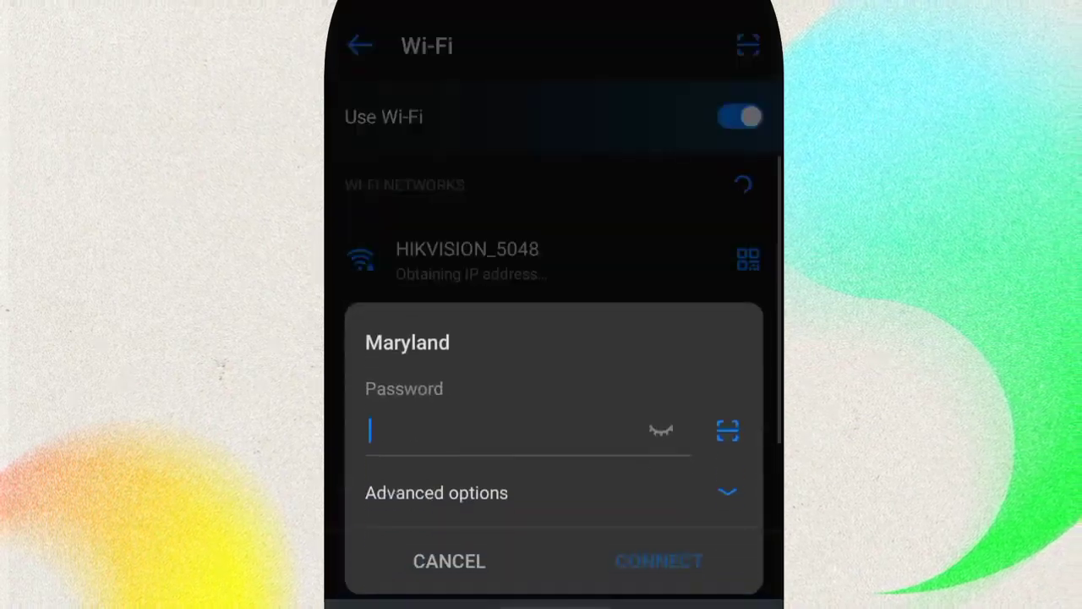
click(449, 561)
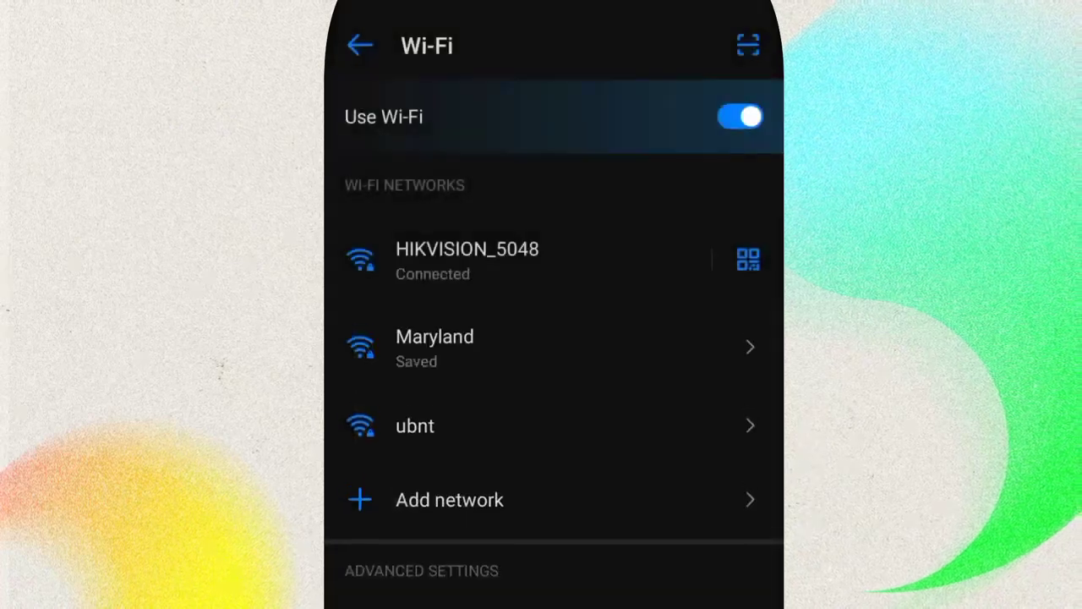
click(434, 346)
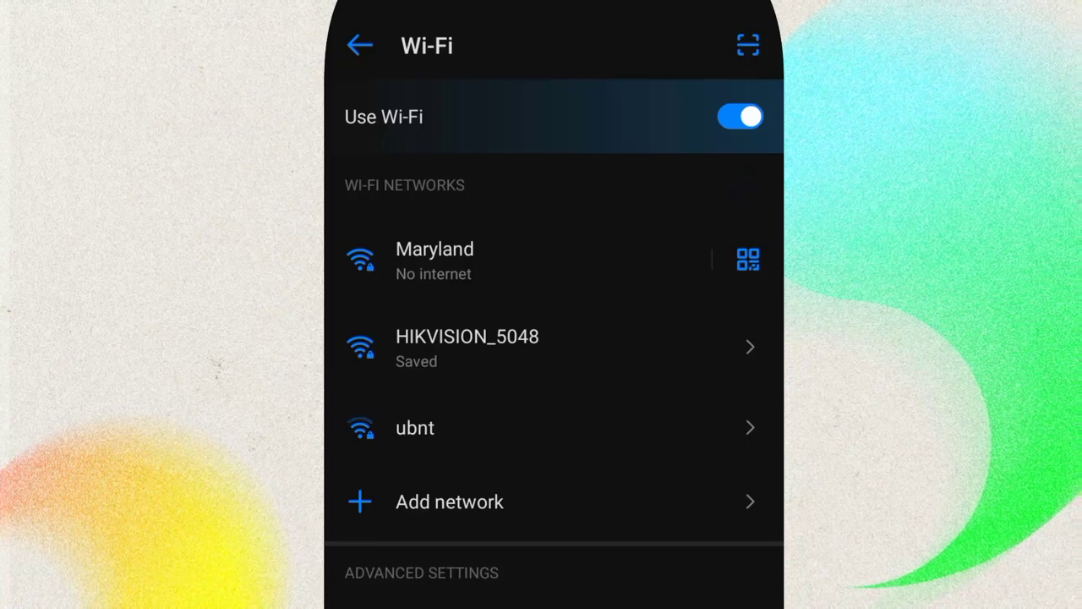
click(435, 261)
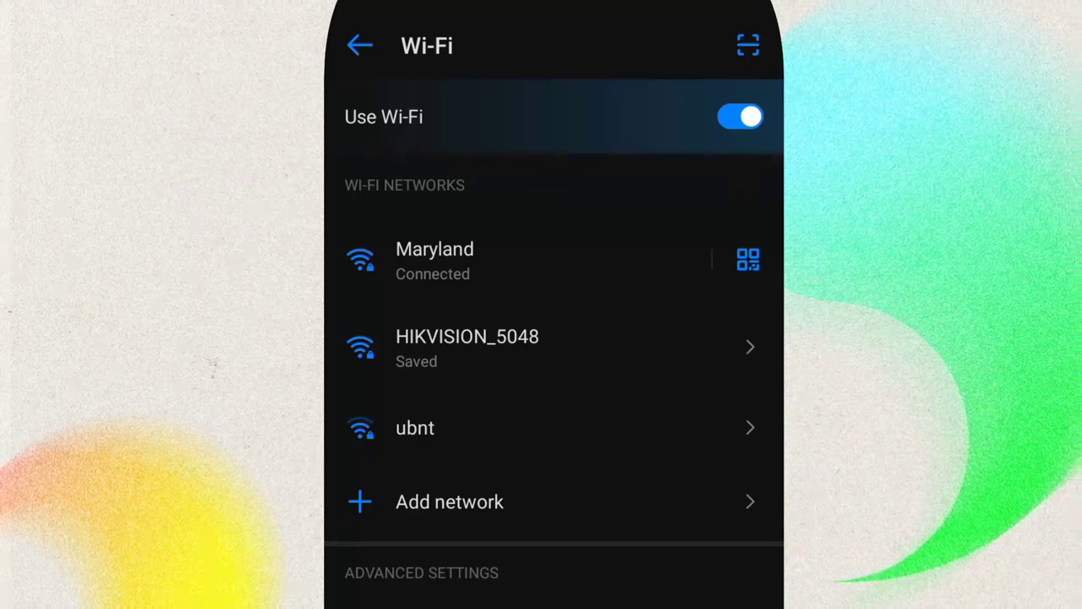
Reconnect to HIKVISION_5048 and start a new Google search
click(466, 347)
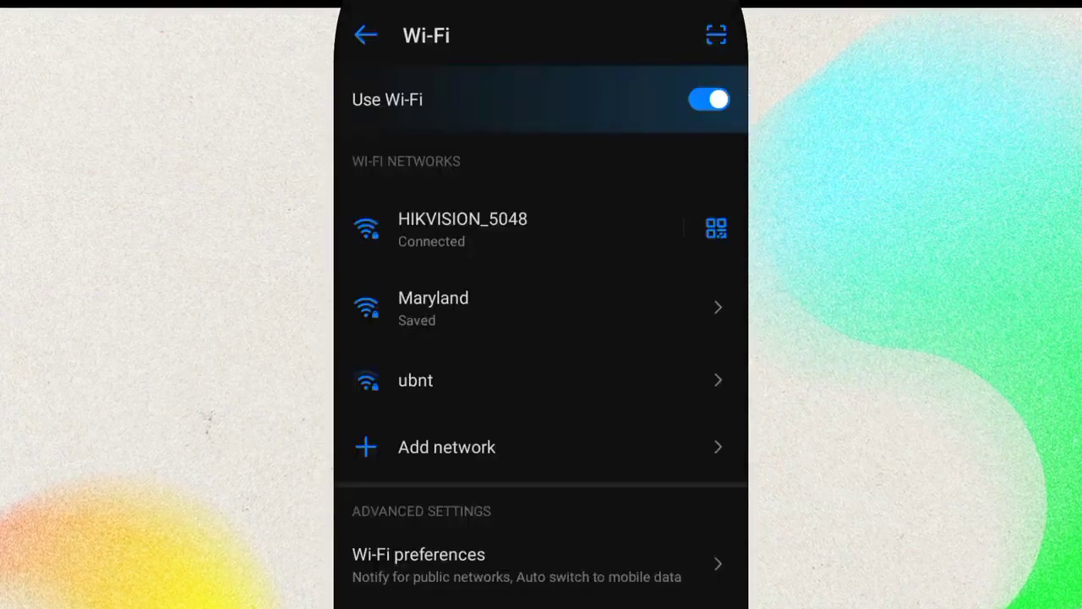
click(715, 228)
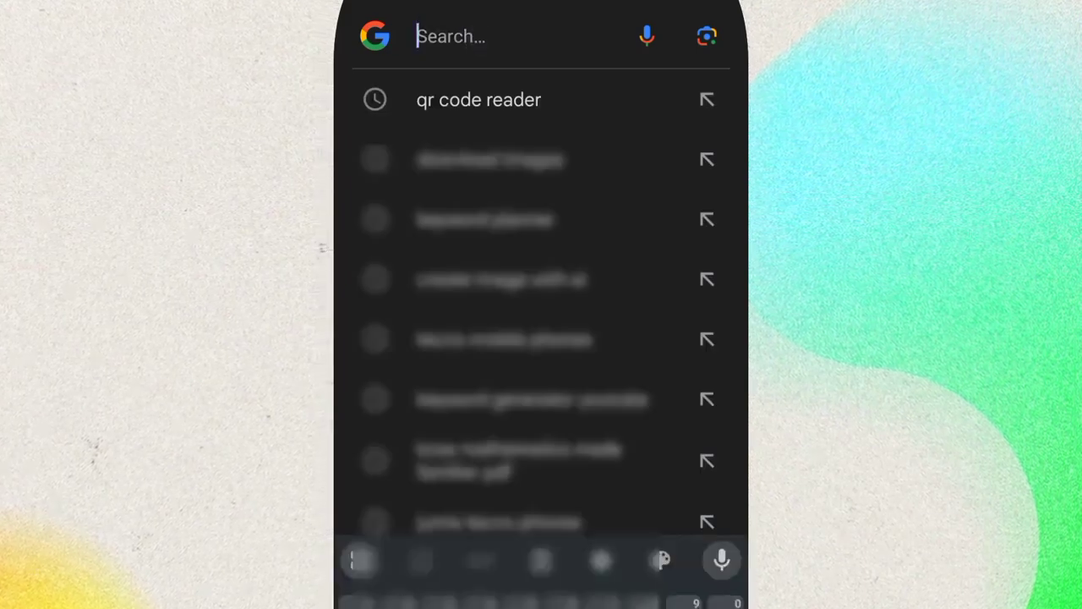
Enter zxing.org in the search bar to open ZXing Decoder Online
text(zxi)
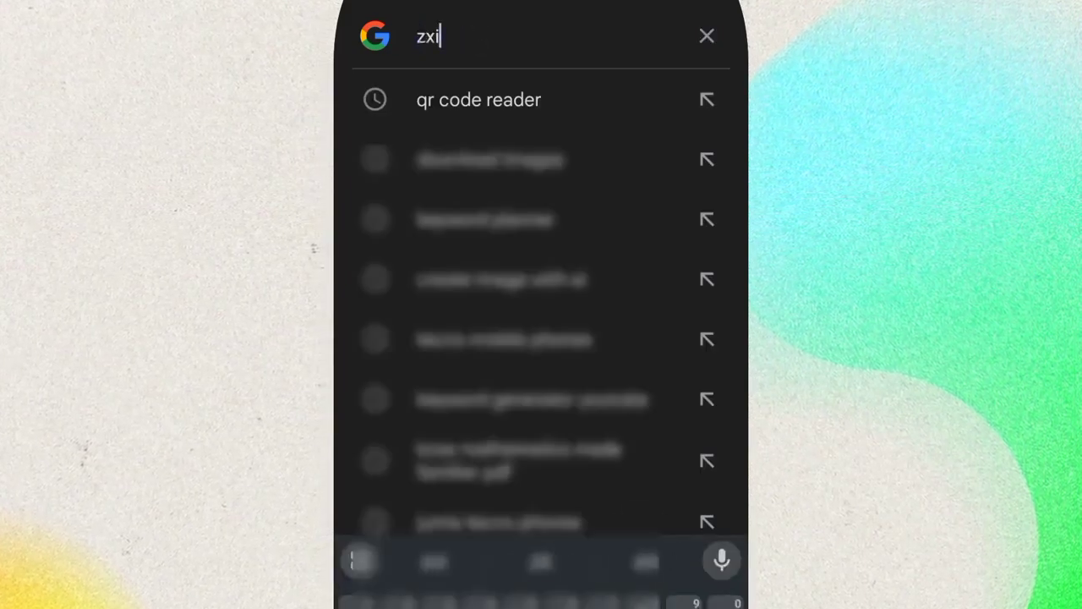
text(ng)
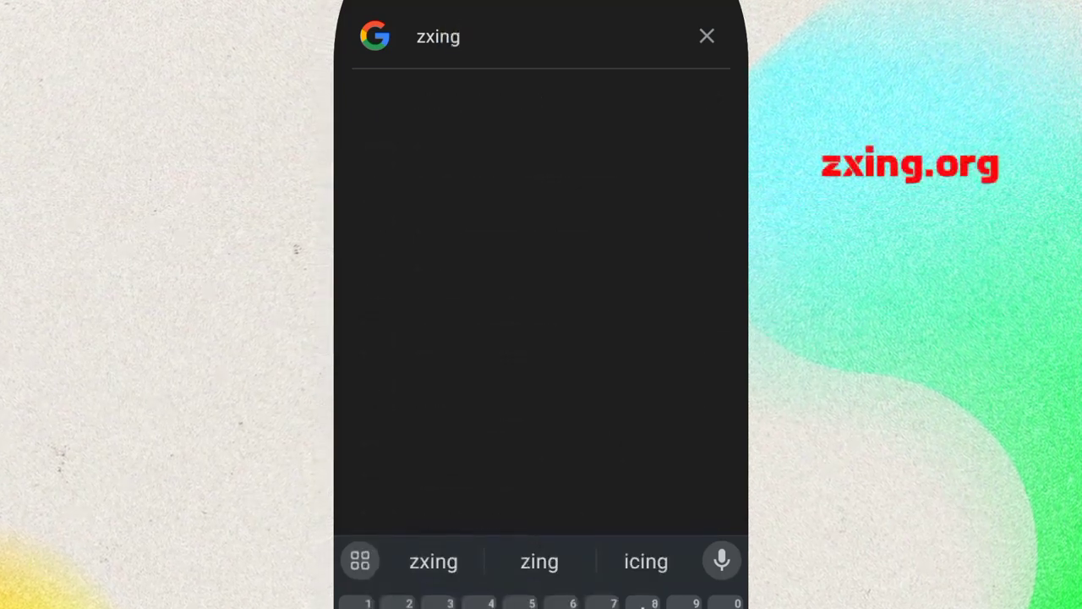
text(.org)
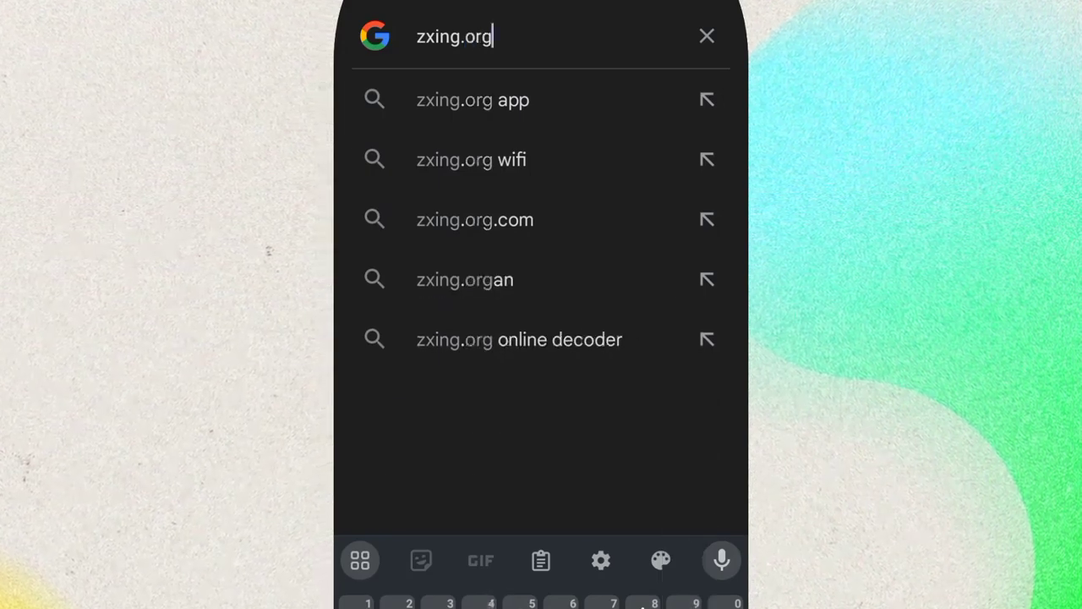
key(Enter)
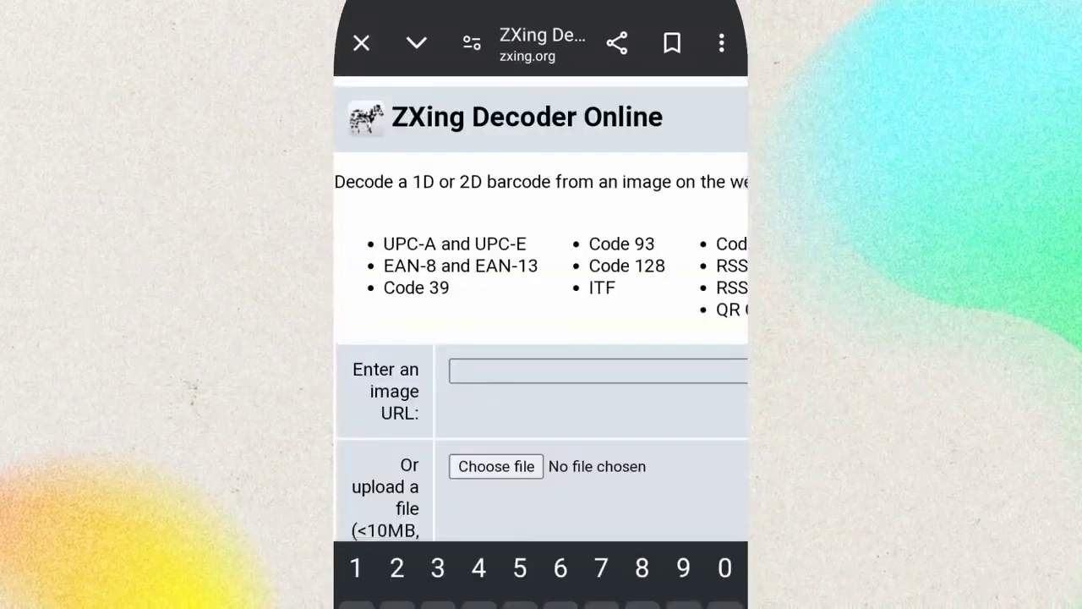
Attach the Wi‑Fi QR code screenshot from the gallery to the ZXing upload form
click(596, 371)
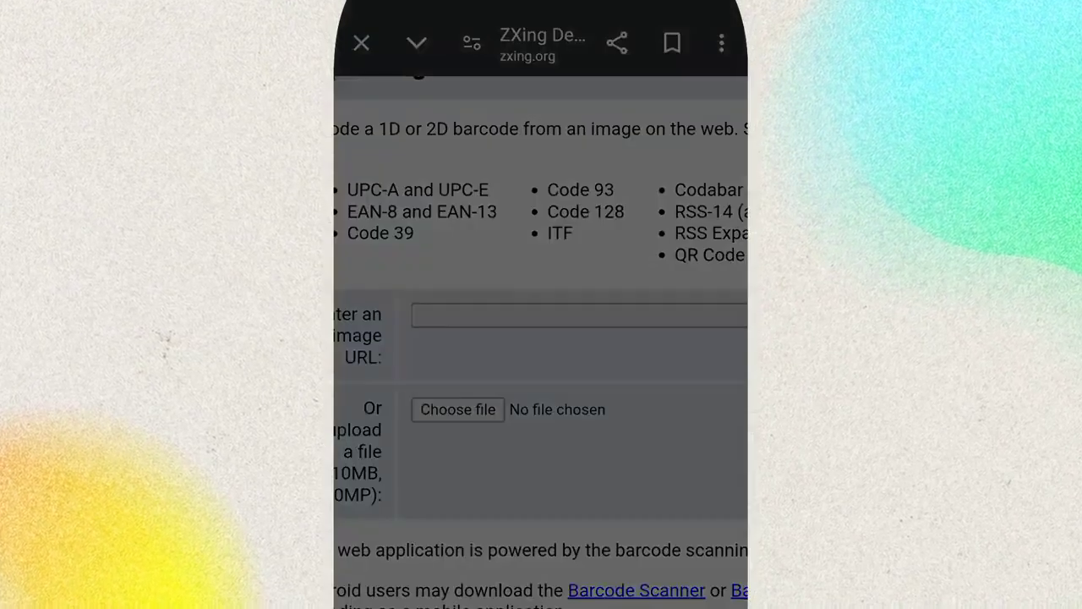
click(458, 409)
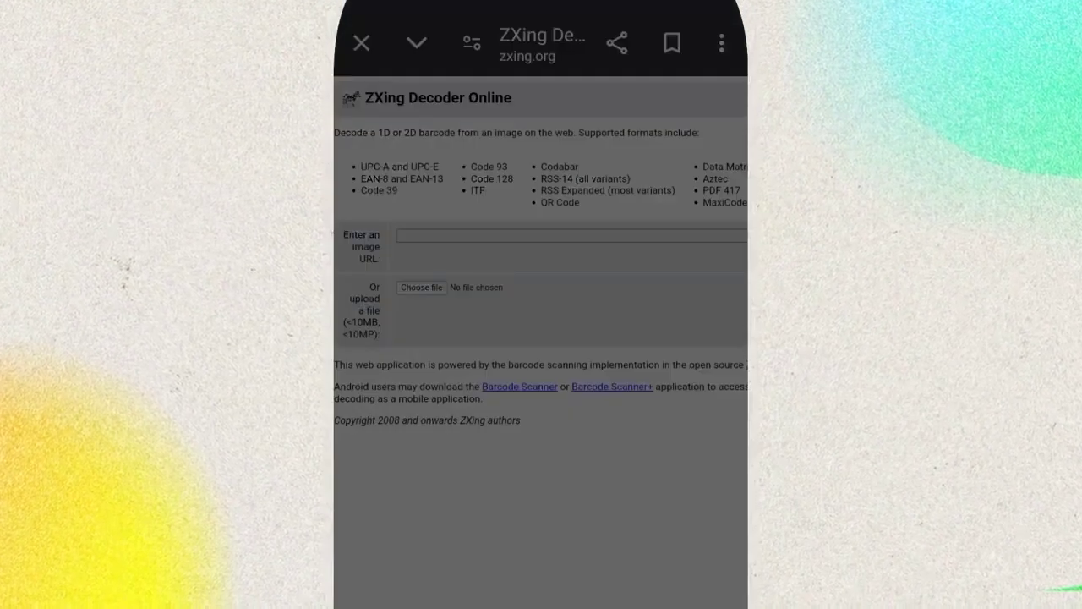
click(421, 287)
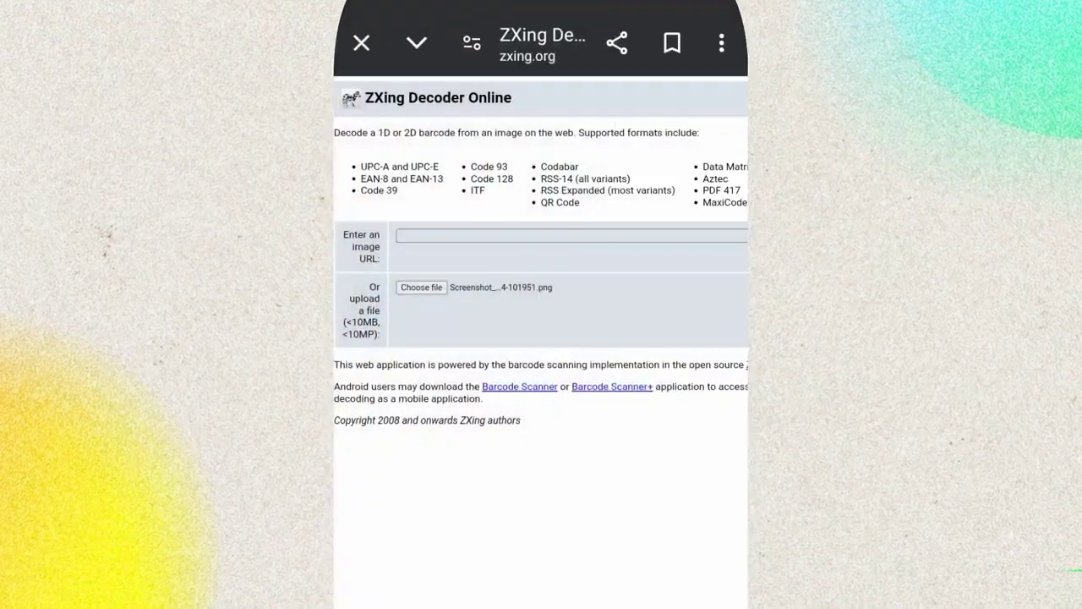
scroll(down, 3)
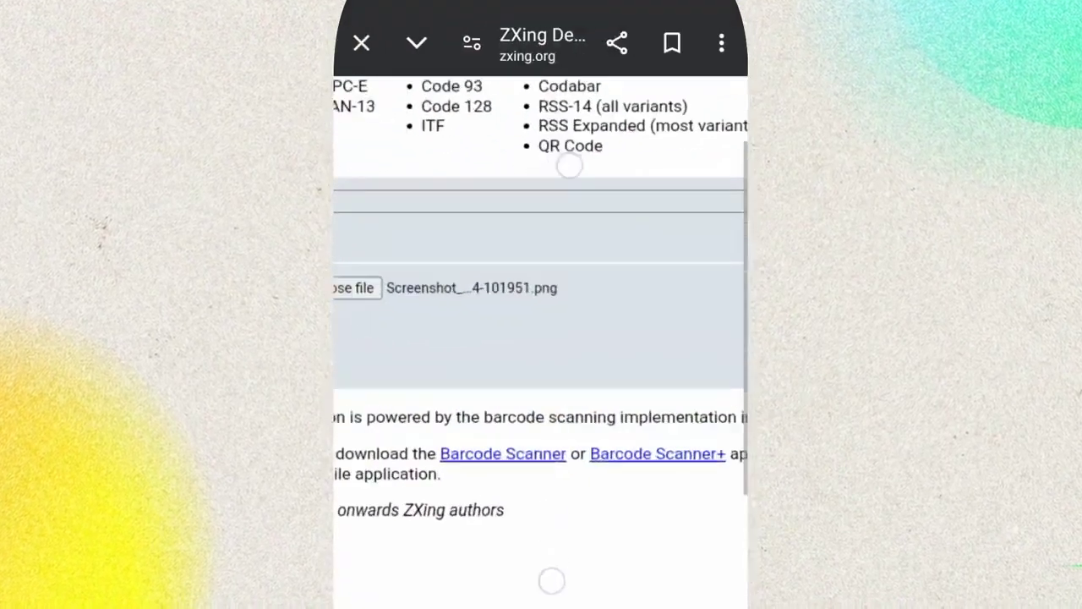
scroll(down, 3)
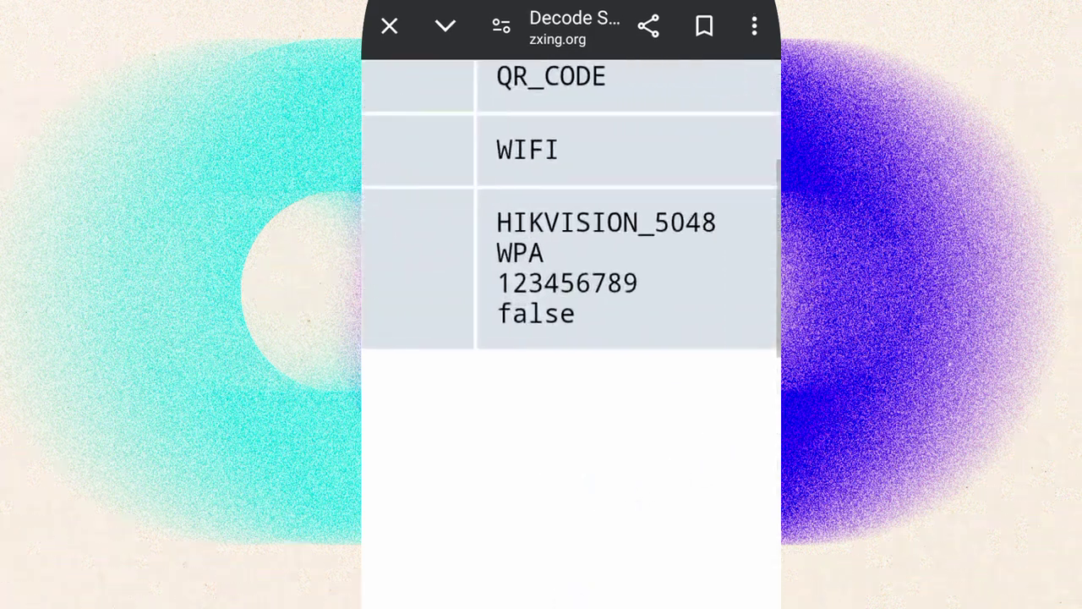
Zoom out and scroll through ZXing's full Decode Succeeded page
double_click(568, 282)
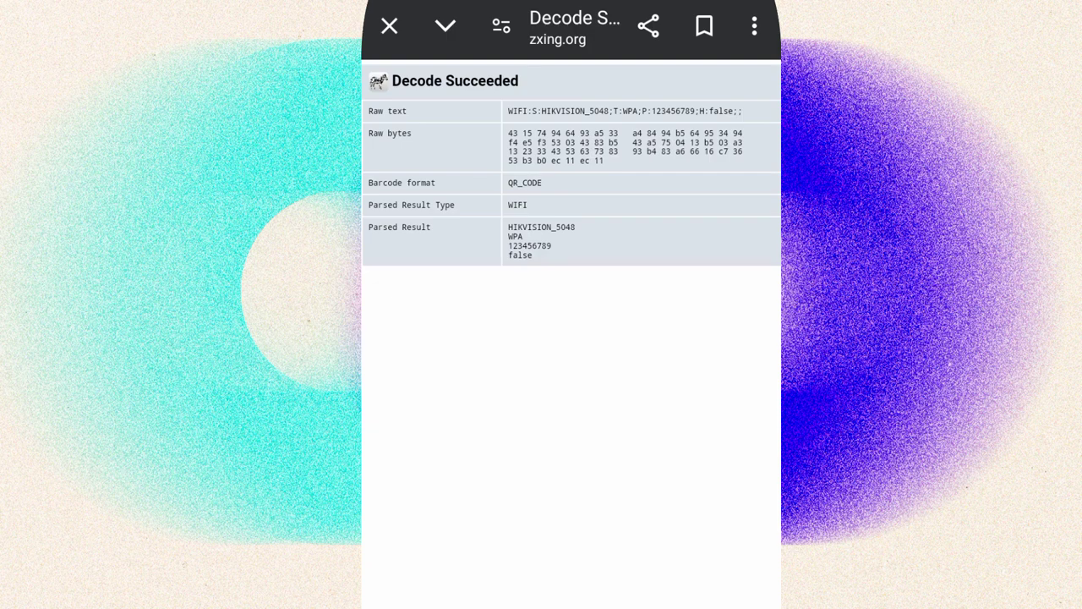
scroll(down, 3)
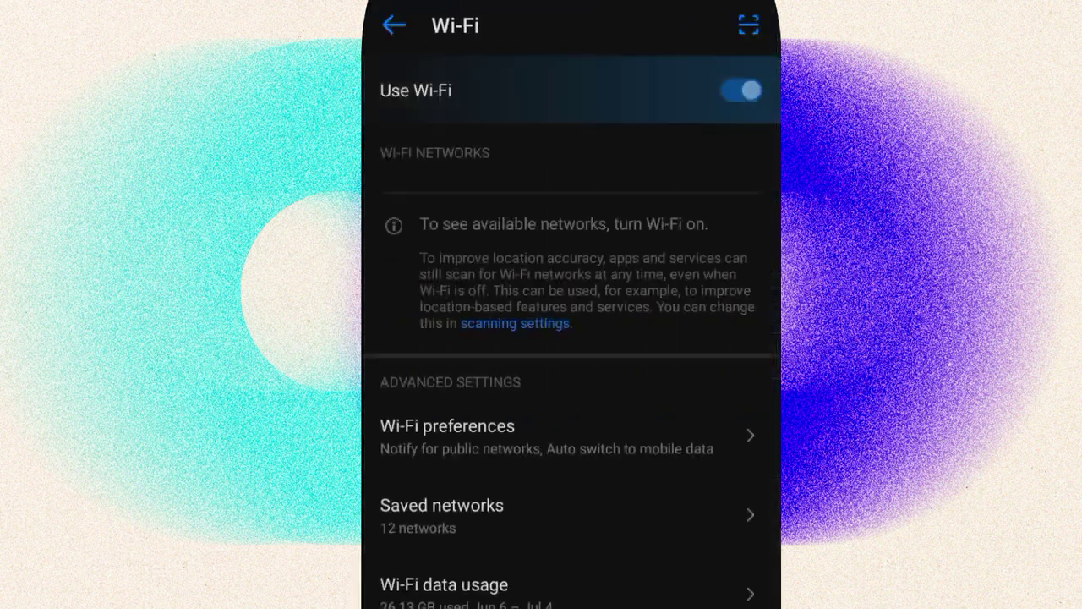
Enable the Use Wi‑Fi toggle so the phone reconnects to HIKVISION_5048
click(741, 89)
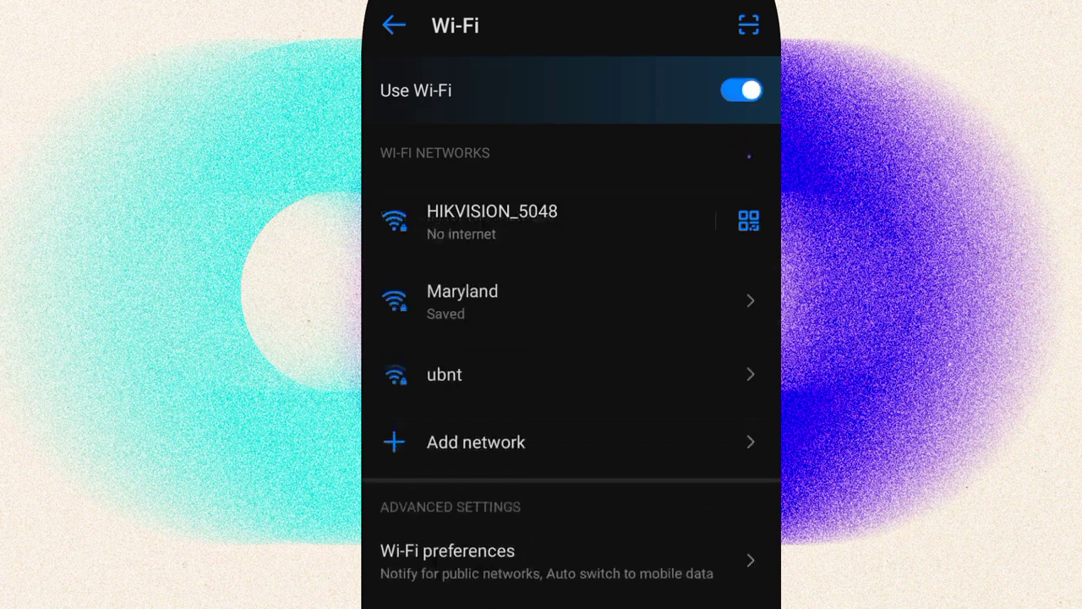
click(492, 222)
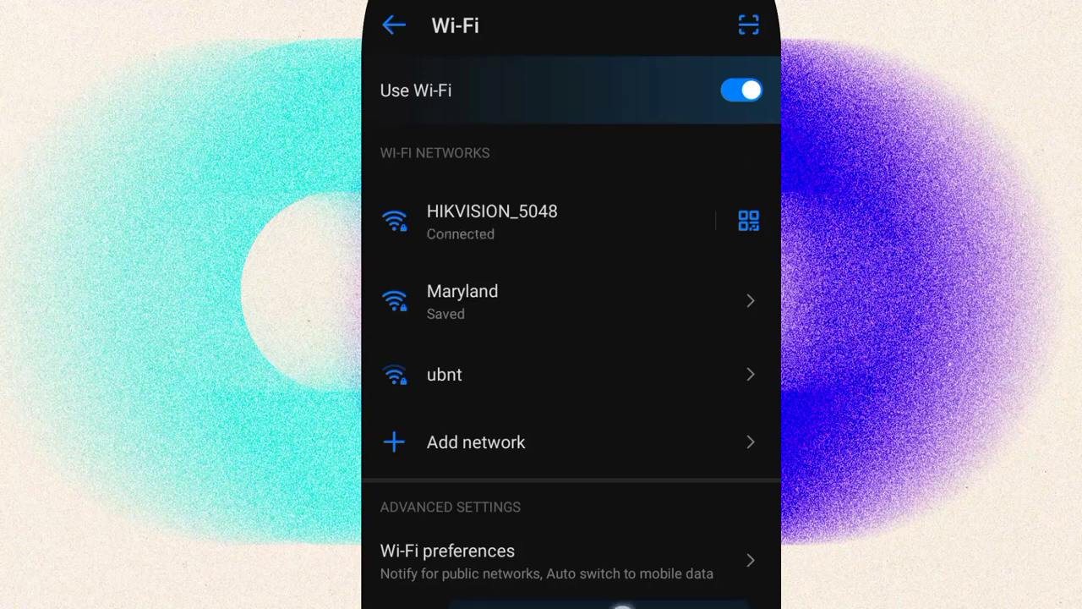